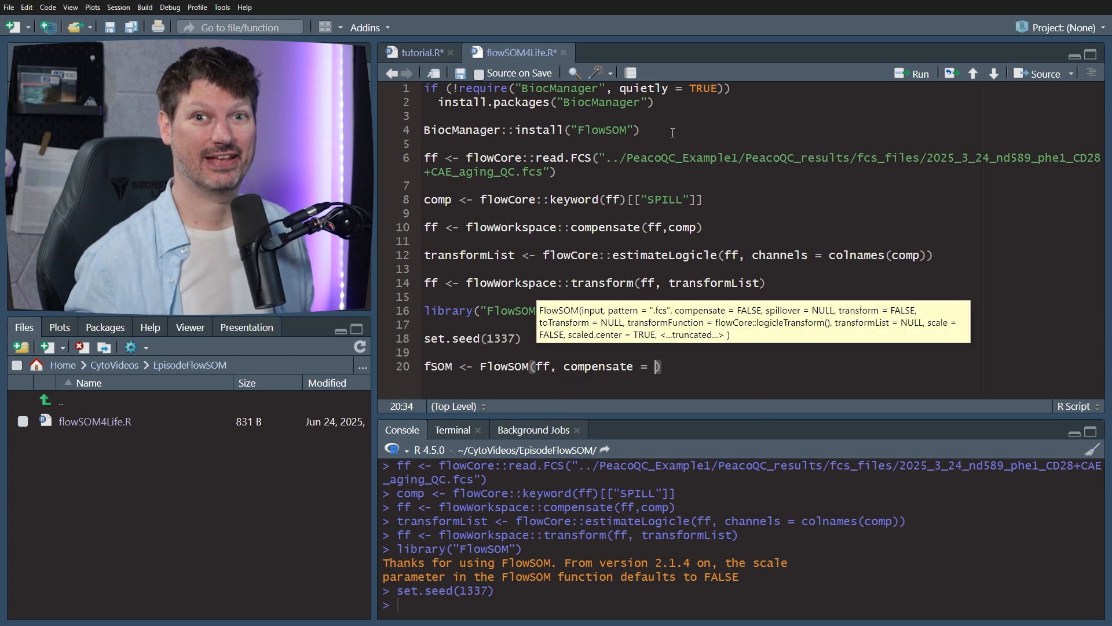
type("FALSE,")
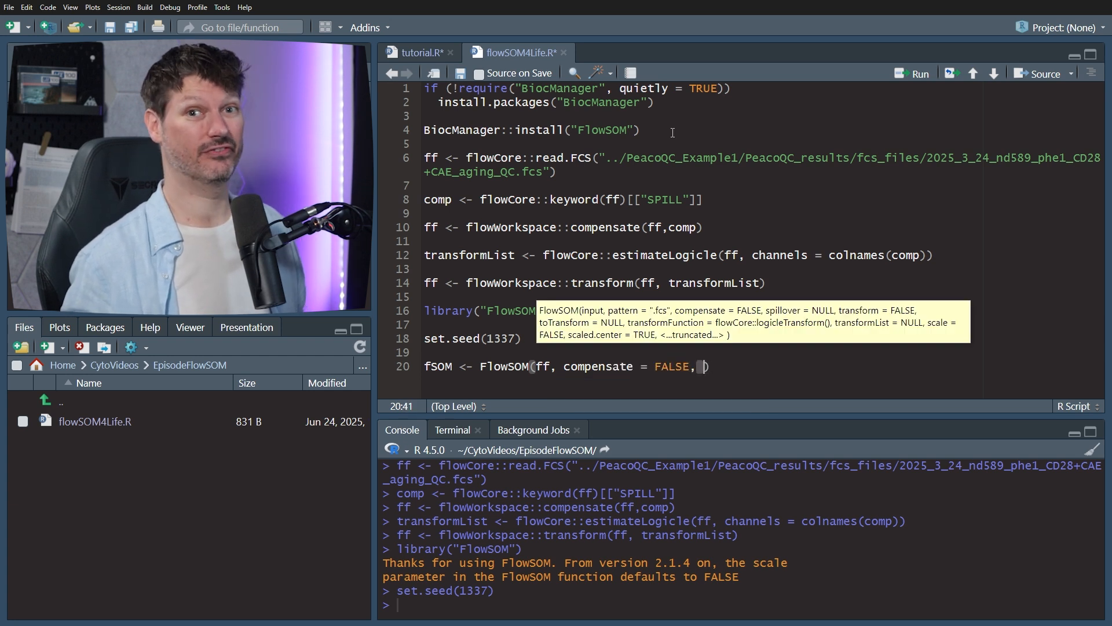
type("transform = FALSE,")
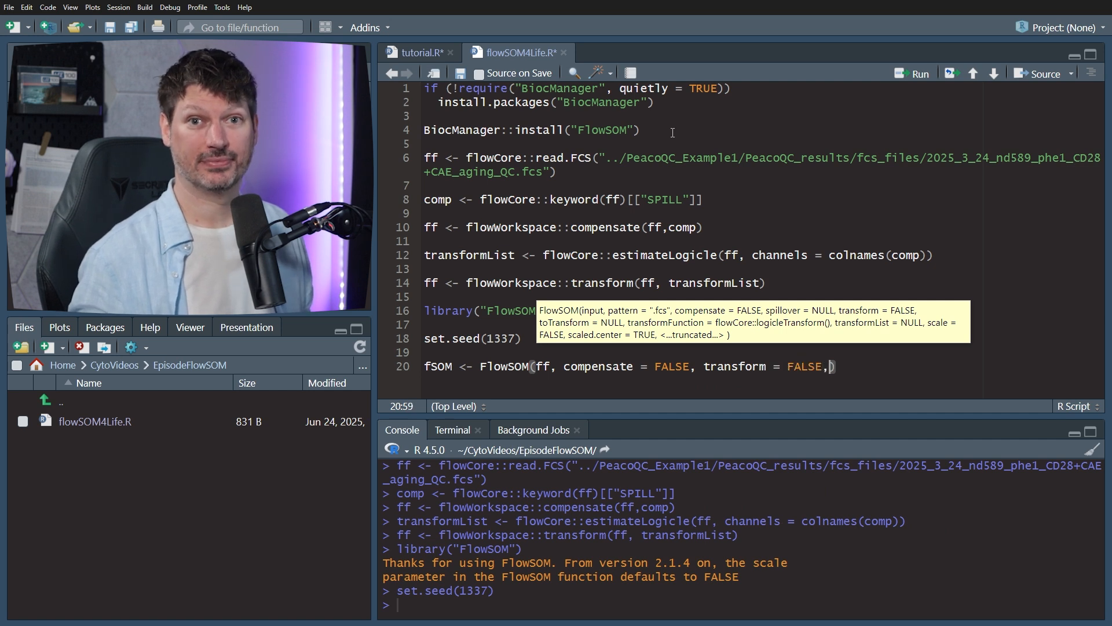
type("scale = FALSE")
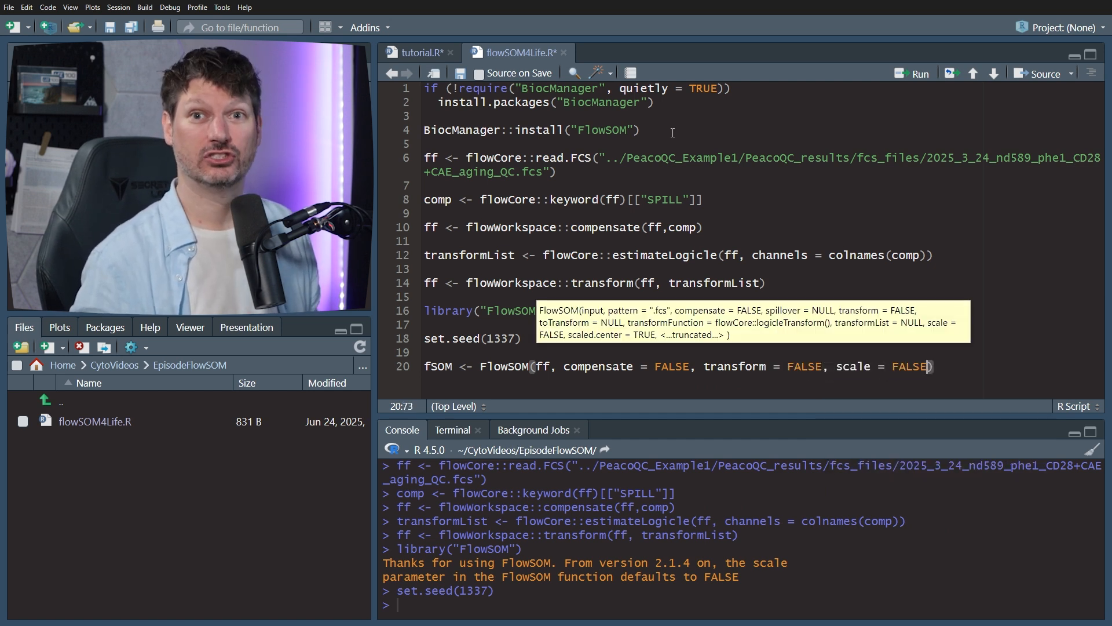
type(",")
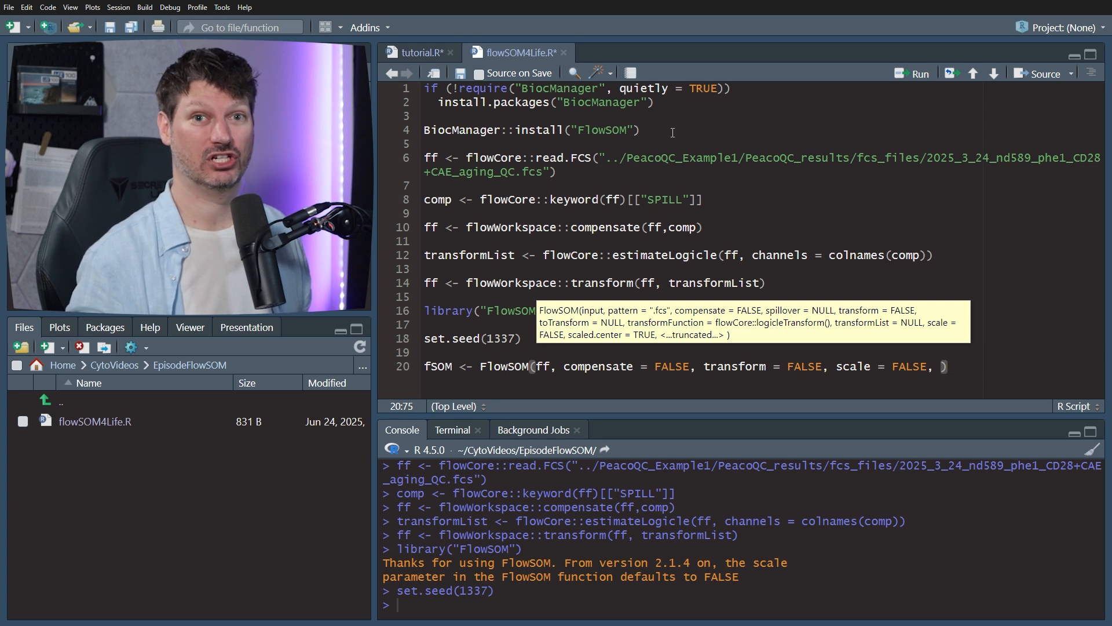
type("colsToUse = c")
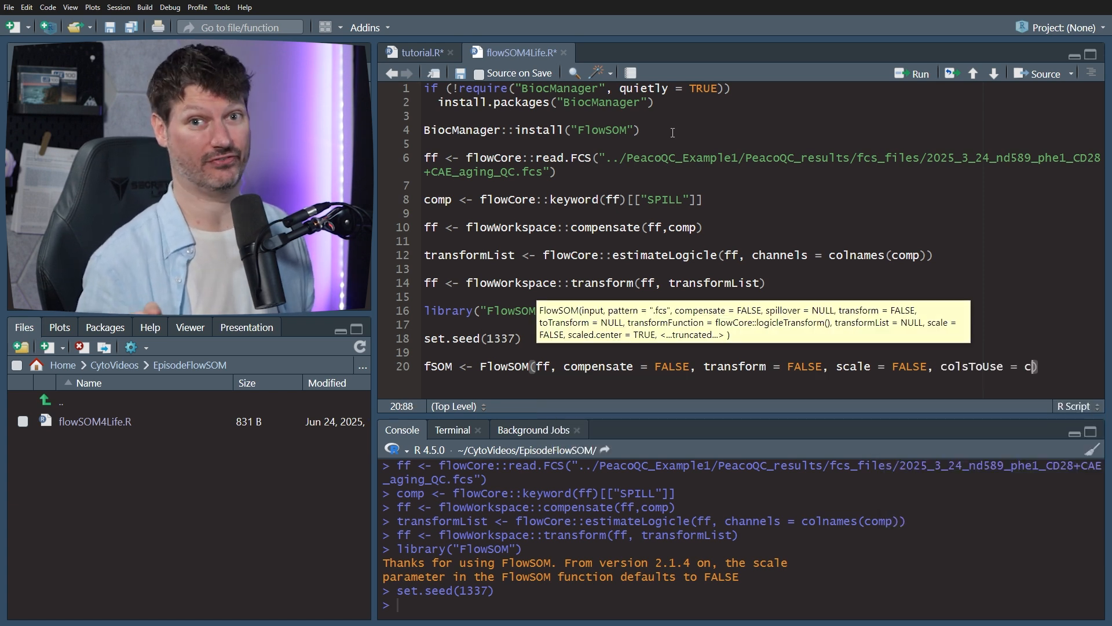
type(")")
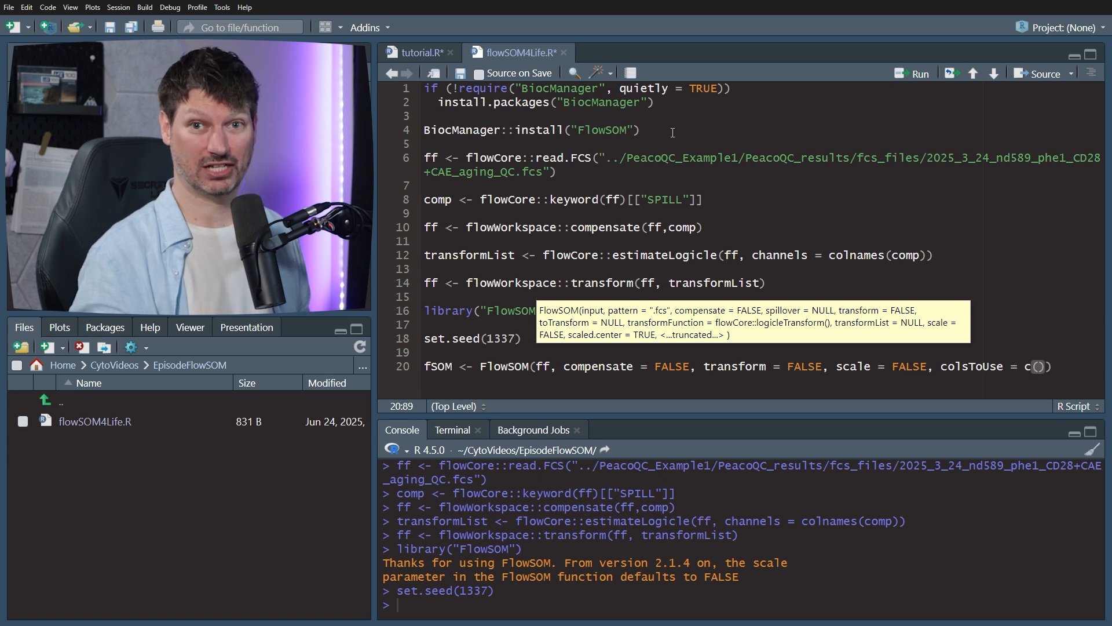
type("5,")
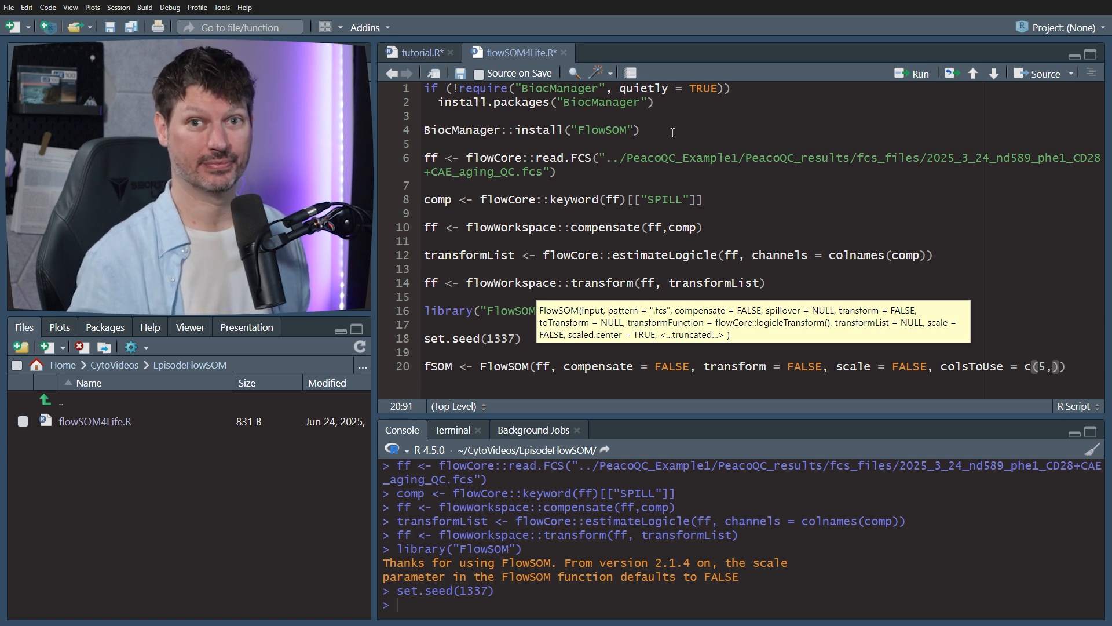
type(":7:1")
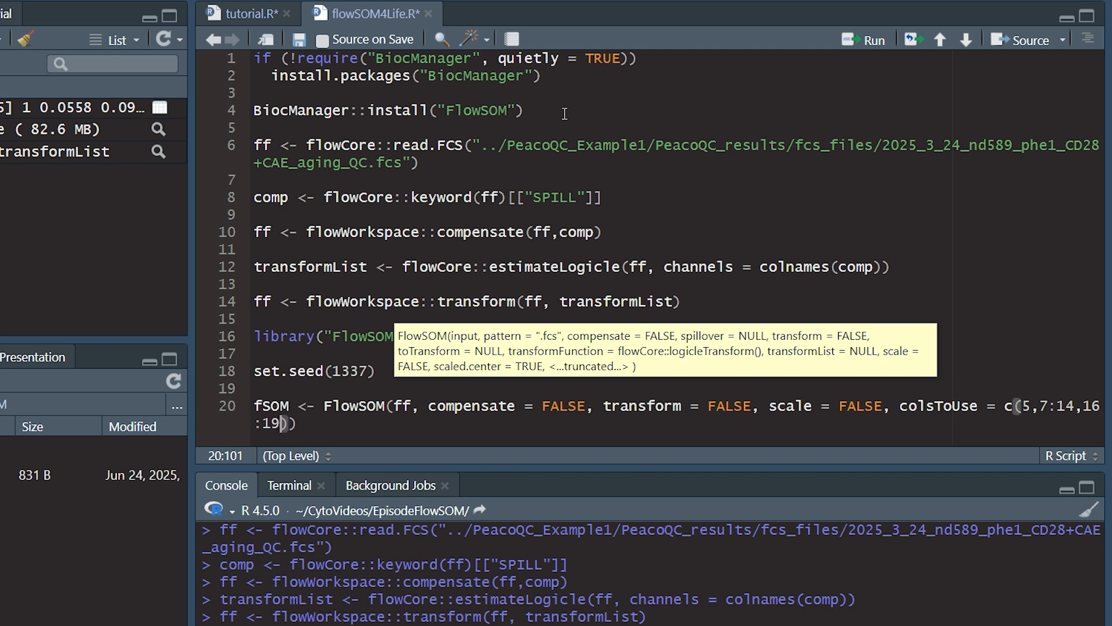
type(", x")
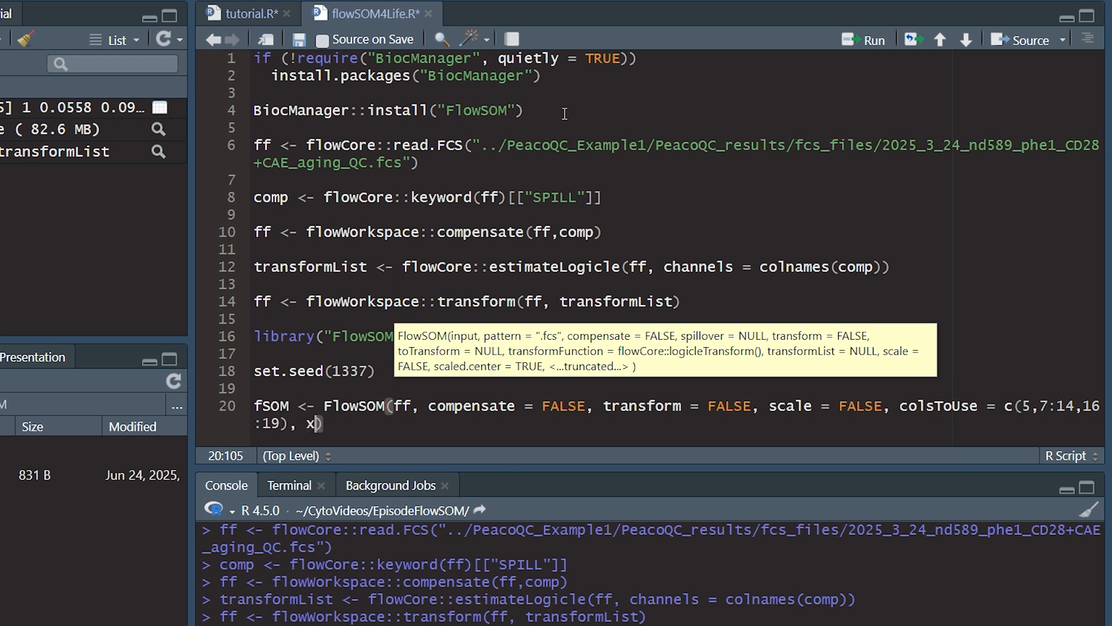
type("dim")
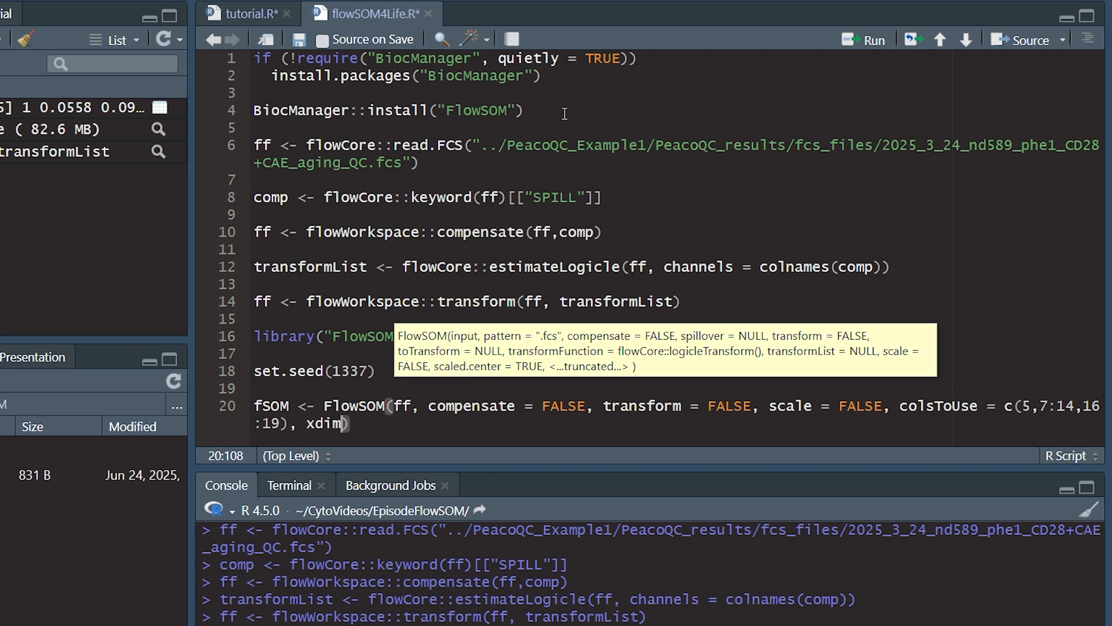
type("= 7, ydim =")
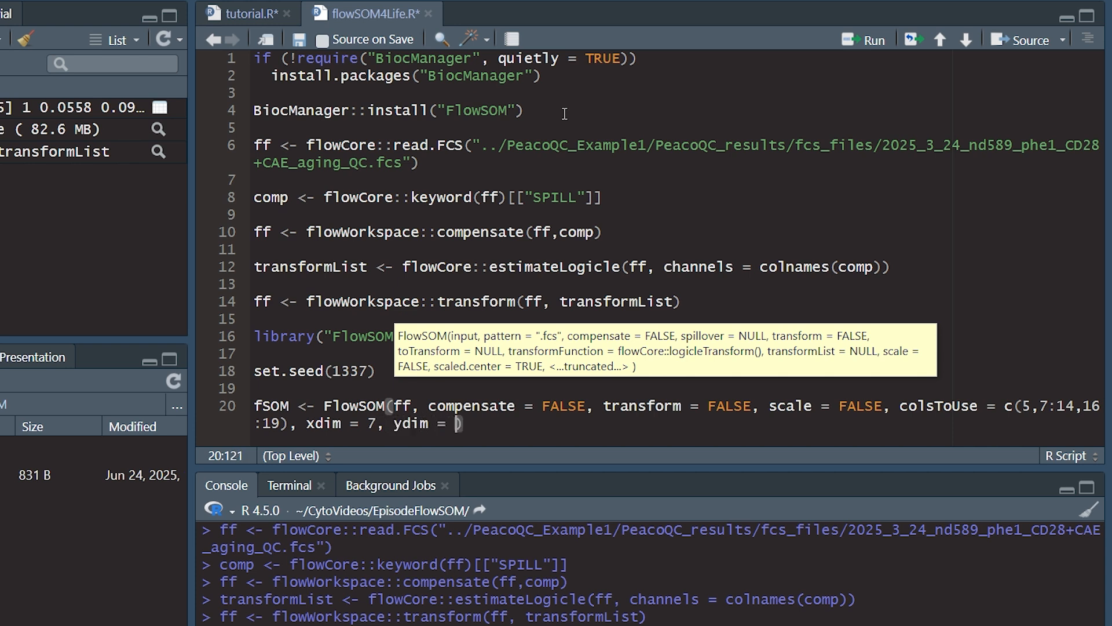
type("7, n")
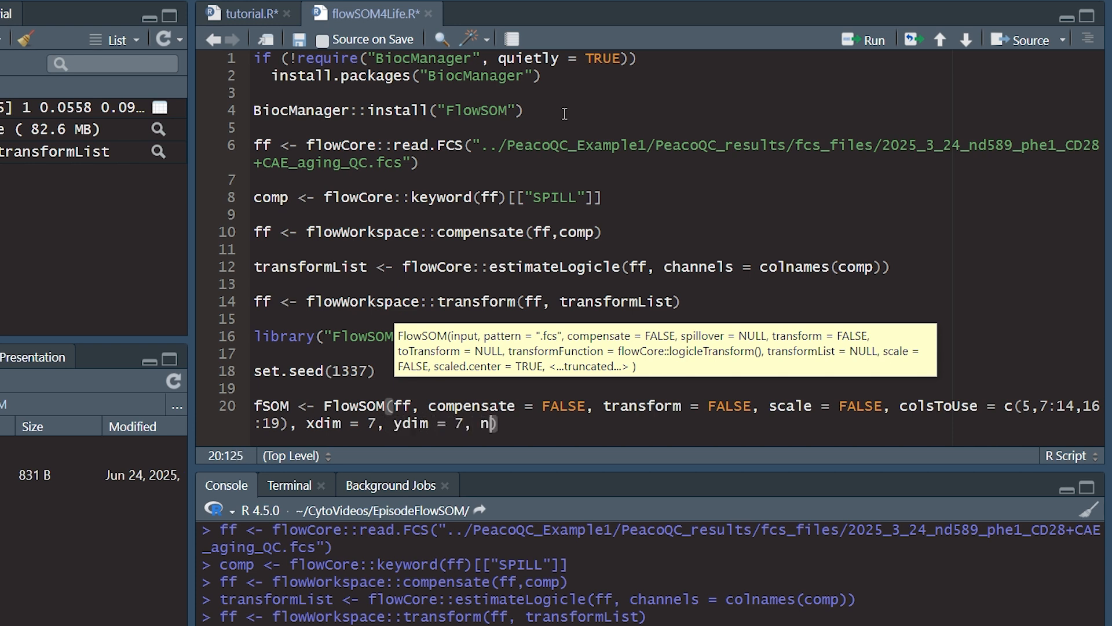
type("Clus =")
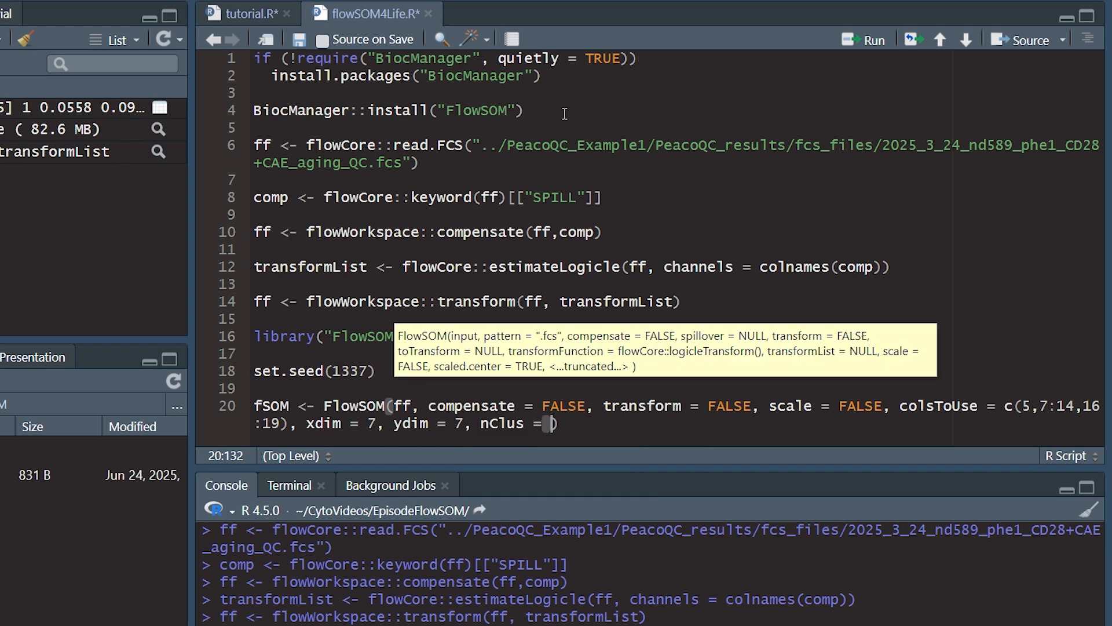
type("10")
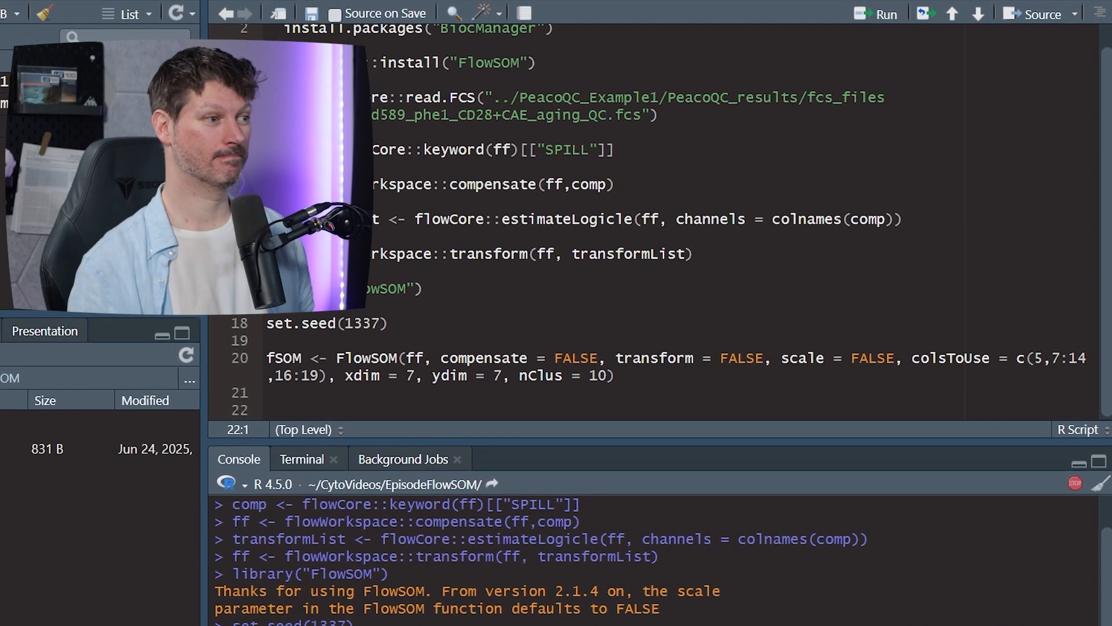
type("Plot")
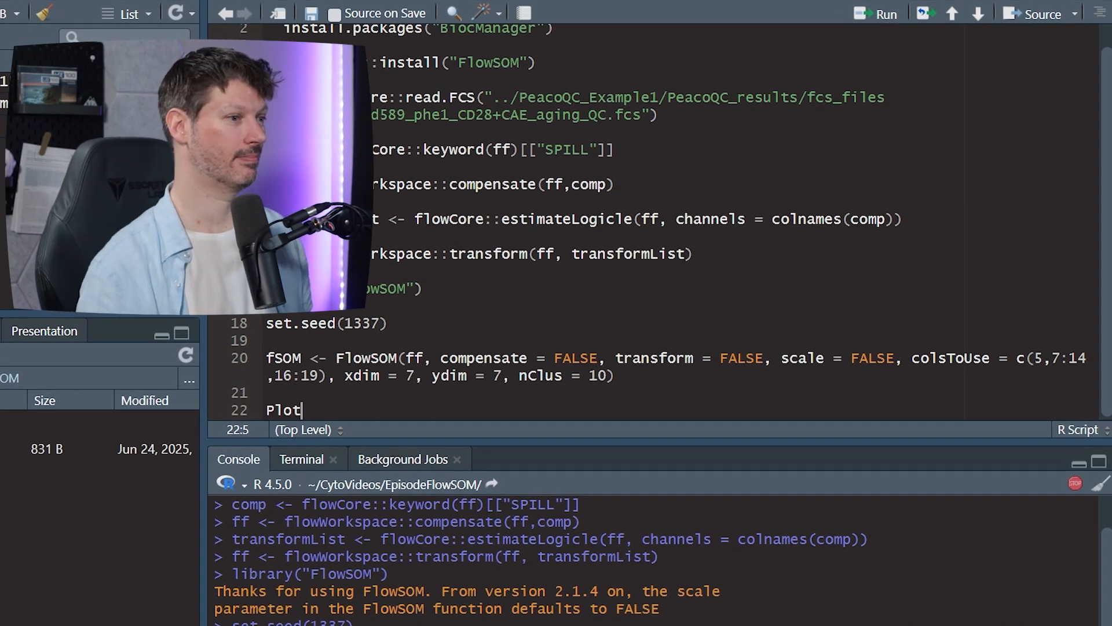
type("Stars()")
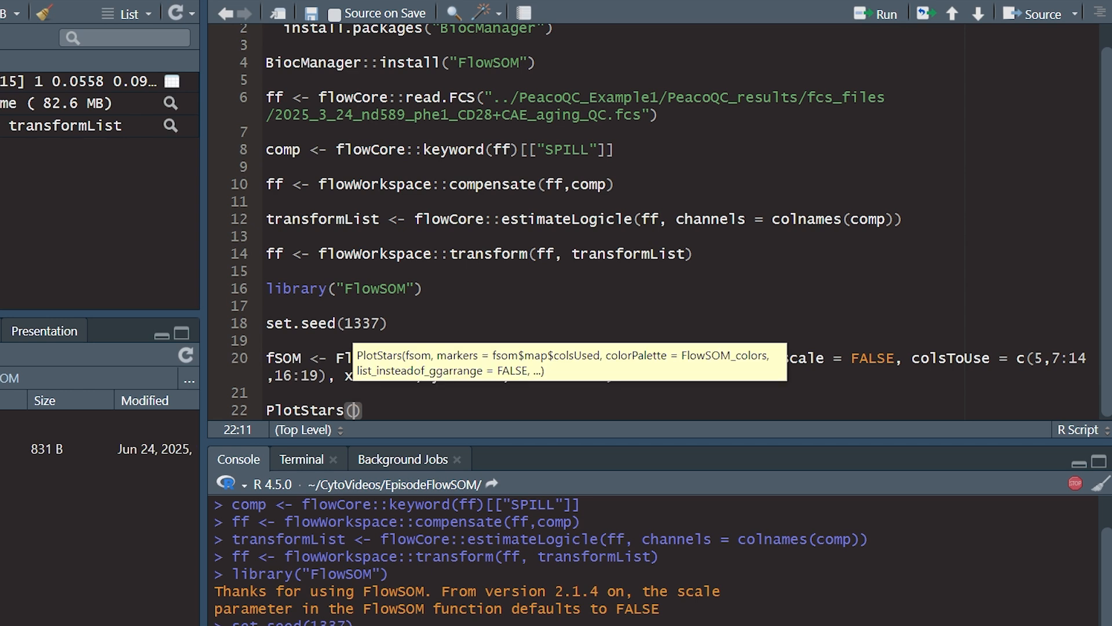
type("fSO")
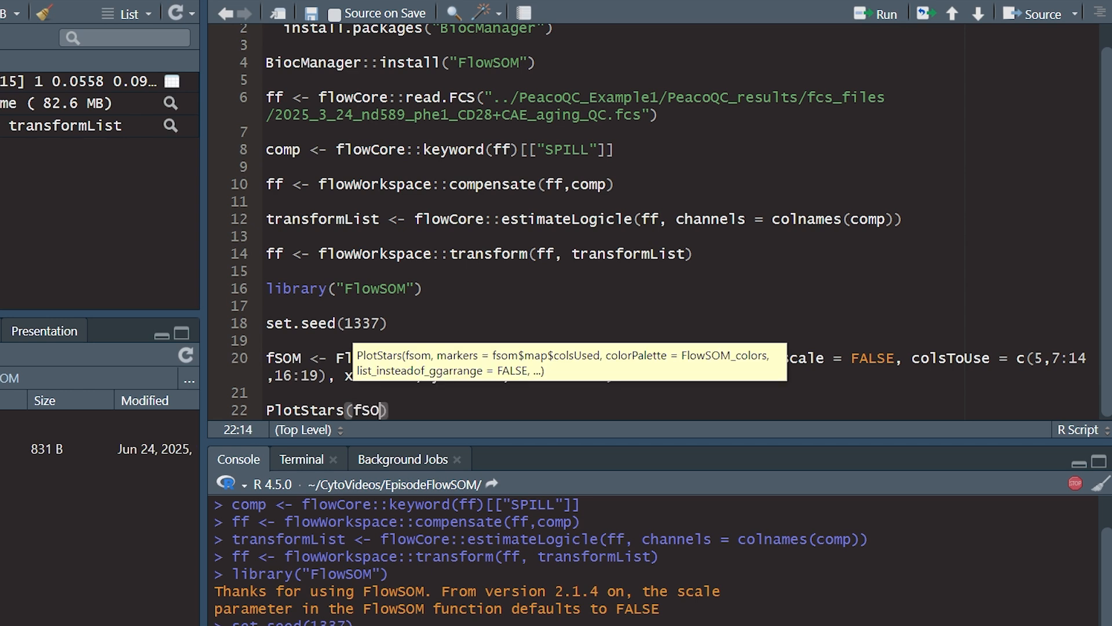
type("M, backgroundValues =")
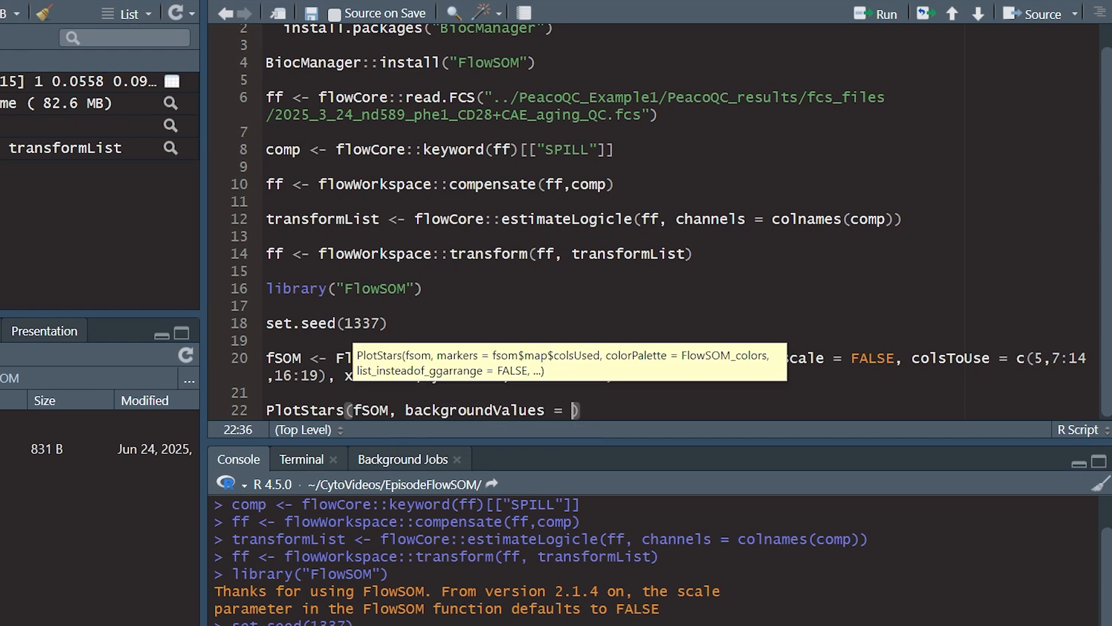
type("fSO")
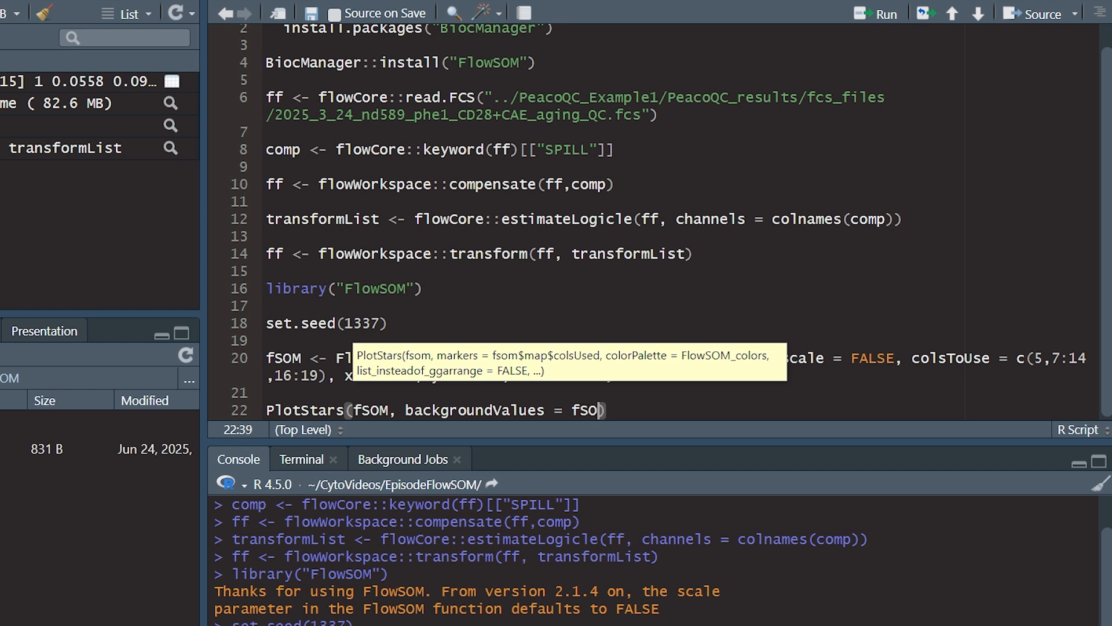
type("$")
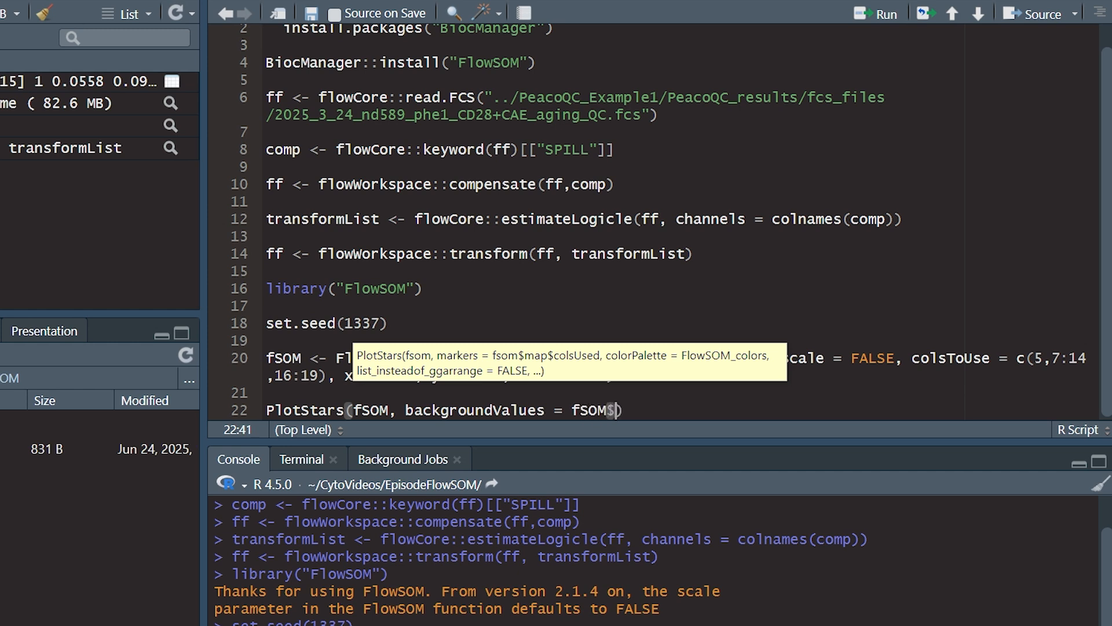
type("metaclustering")
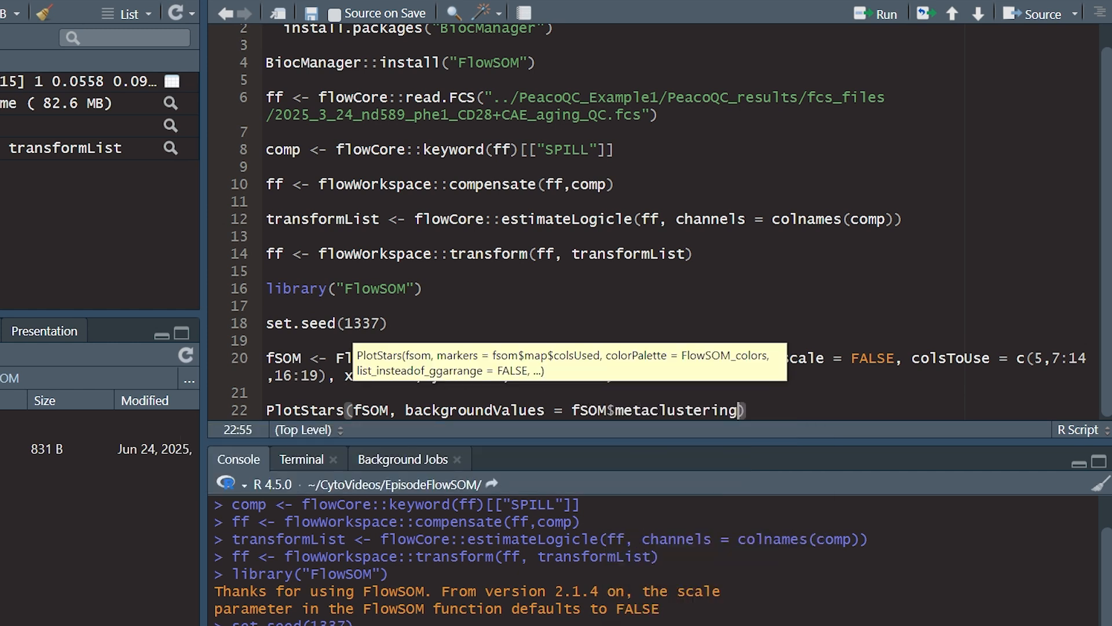